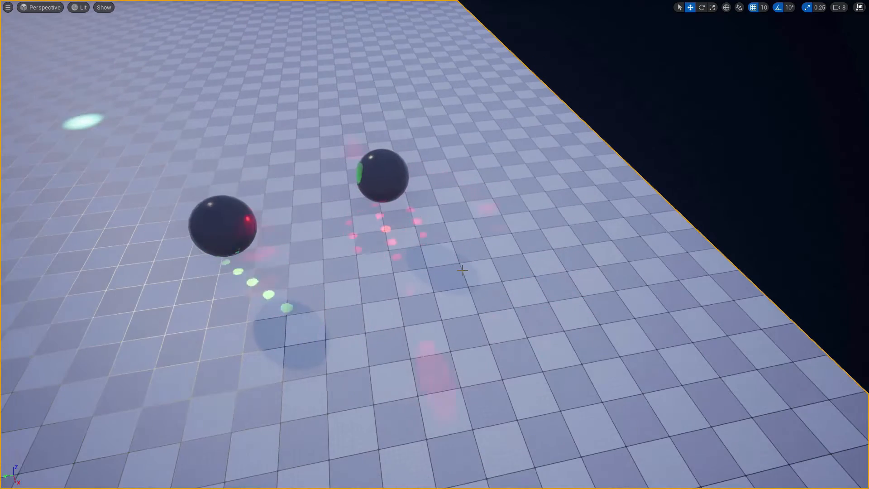
# Return to the Light_Test level viewport with the Disco_Light project's content assets listed below.
pyautogui.click(381, 176)
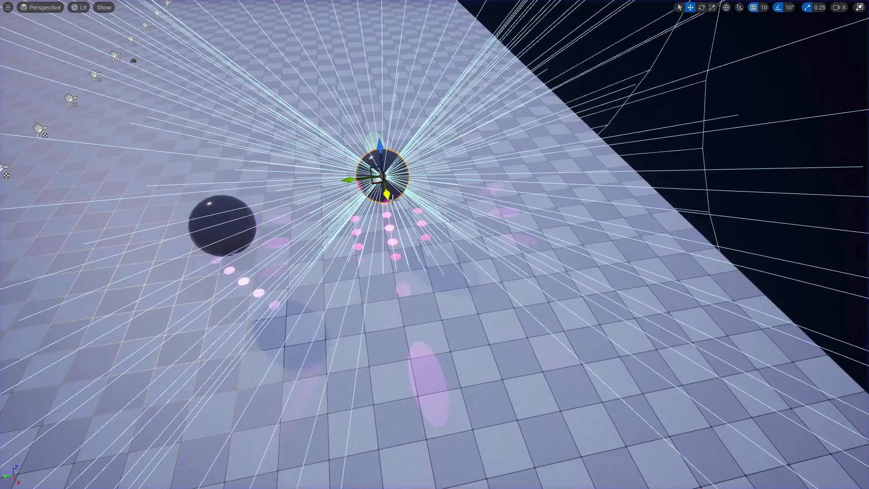
pyautogui.click(702, 8)
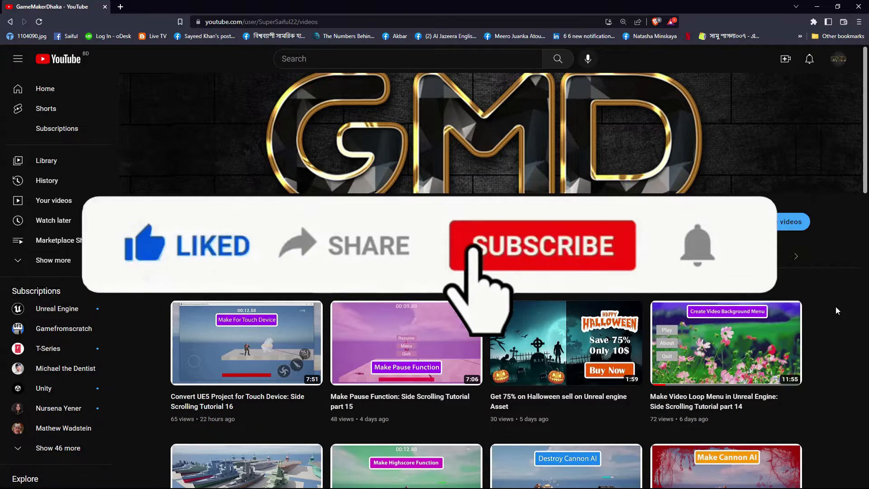
pyautogui.click(542, 245)
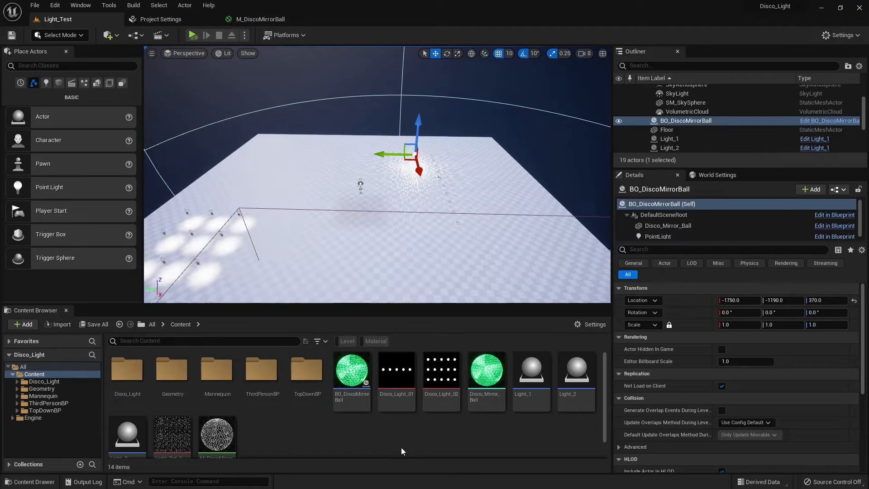
# Open the Disco_Light_01 and Disco_Light_02 dot textures, then duplicate BP_DiscoMirrorBall.
pyautogui.click(441, 369)
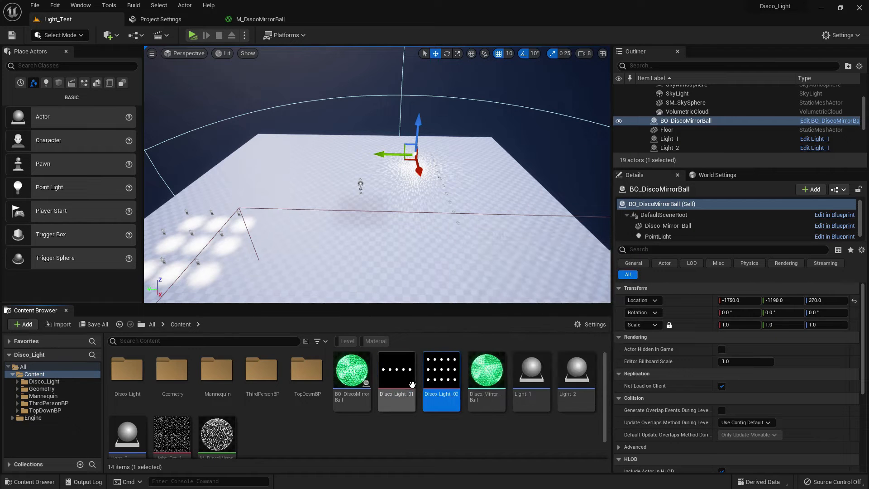
pyautogui.click(396, 369)
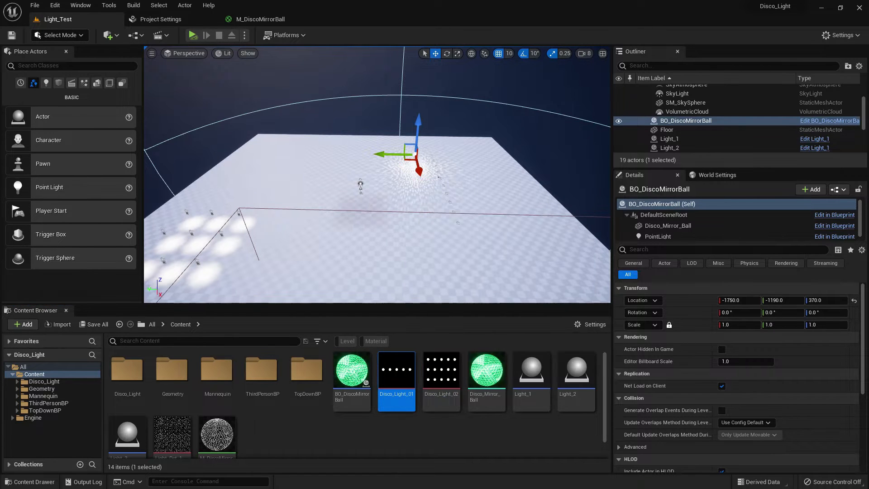
pyautogui.doubleClick(396, 369)
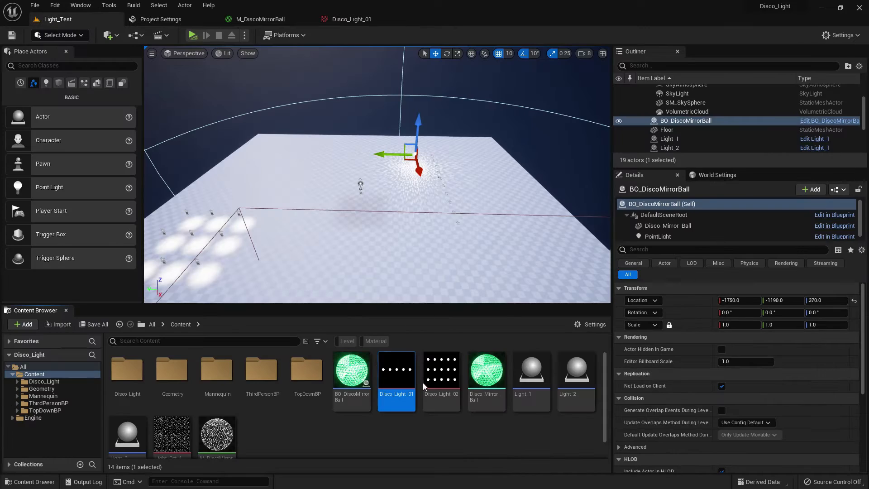
pyautogui.click(440, 371)
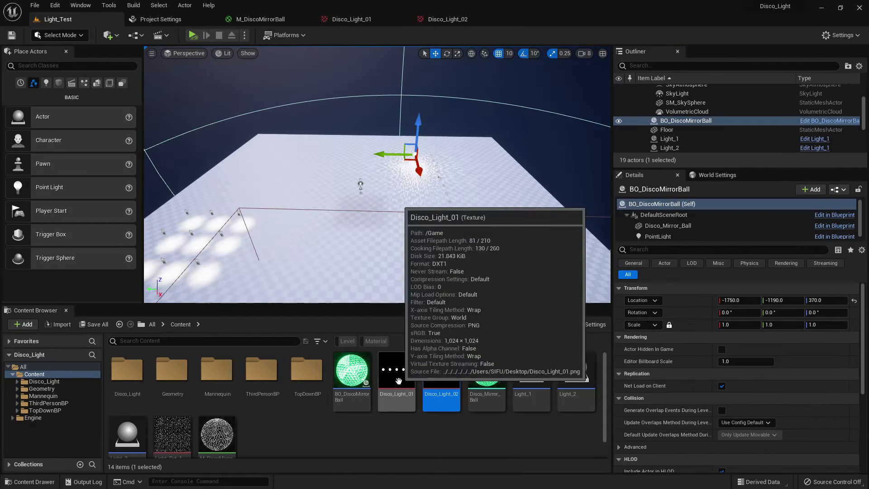
pyautogui.click(351, 369)
pyautogui.write('BP_DiscoMirrorBall')
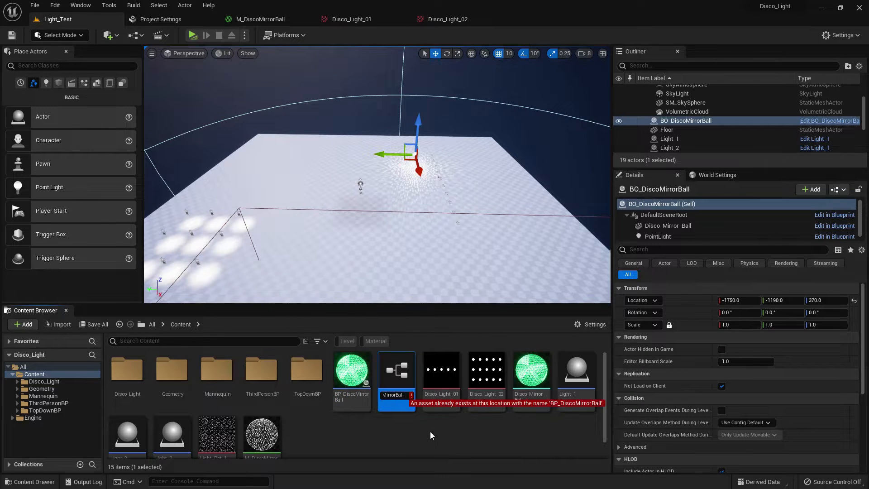
# In BP_DiscoMirrorBall2, swap the ball mesh to a plain Sphere with the CineMat material.
pyautogui.doubleClick(351, 368)
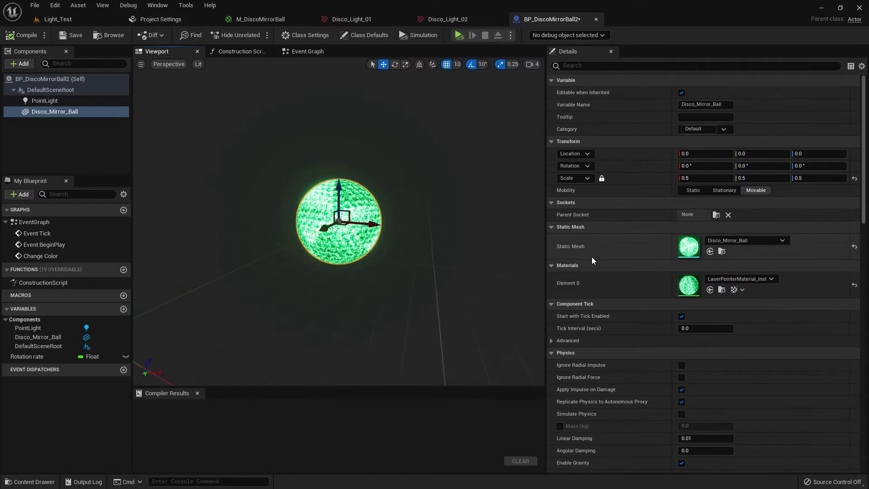
pyautogui.moveTo(726, 243)
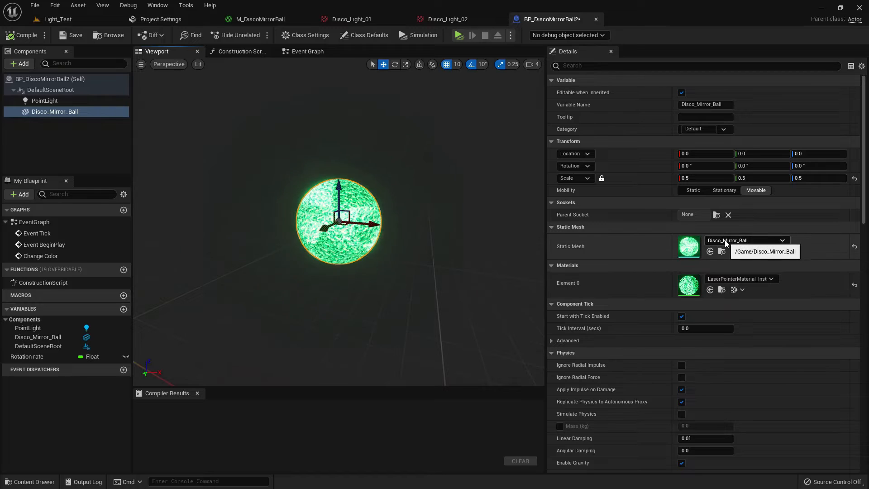
pyautogui.click(746, 240)
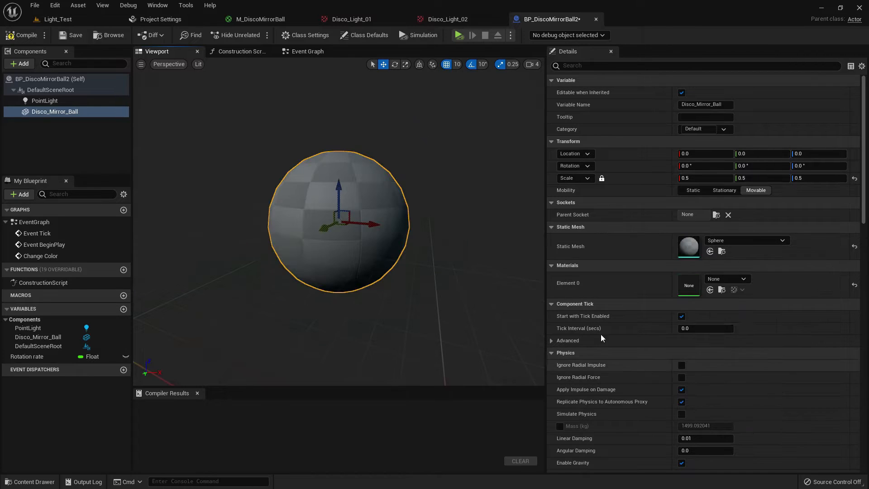
pyautogui.scroll(-3)
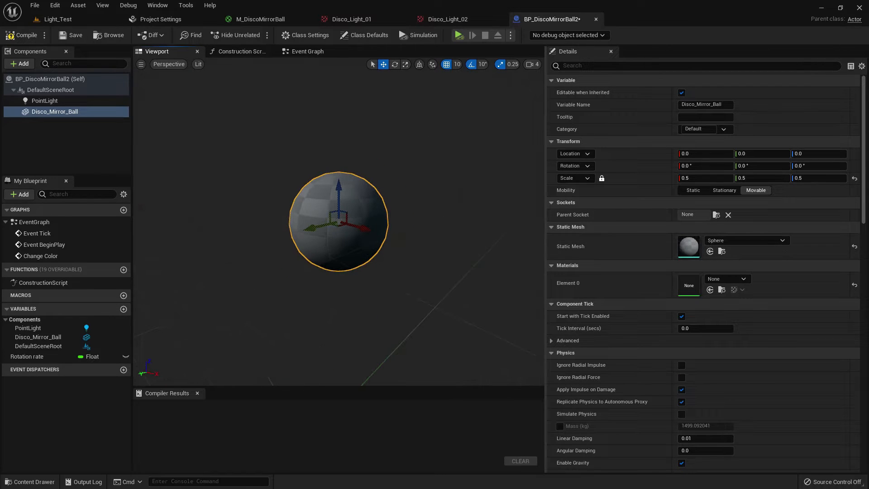
pyautogui.click(743, 279)
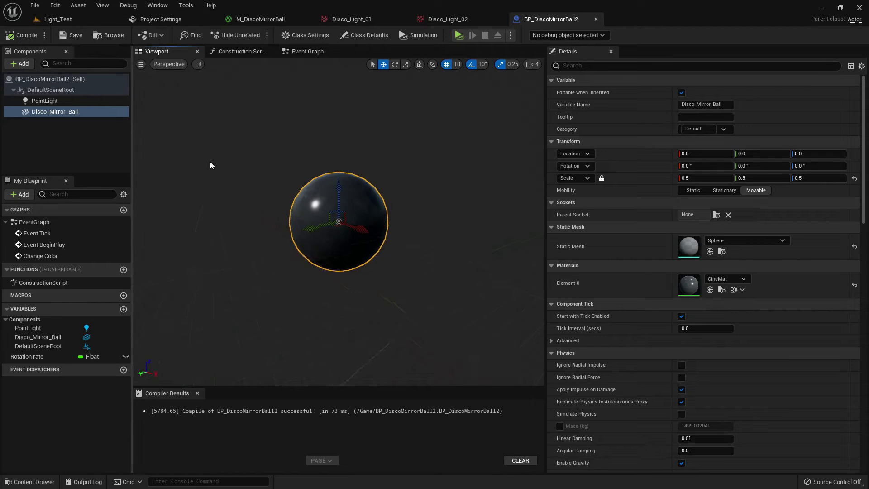
# Delete PointLight, rename the ball Disco_light, and add a child Spot Light with intensity 5000.
pyautogui.click(44, 100)
pyautogui.write('Disco_light')
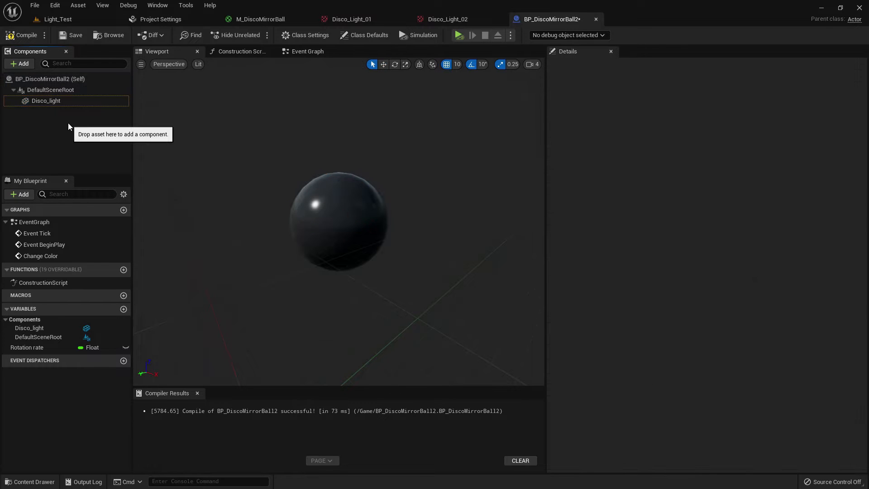
pyautogui.click(46, 100)
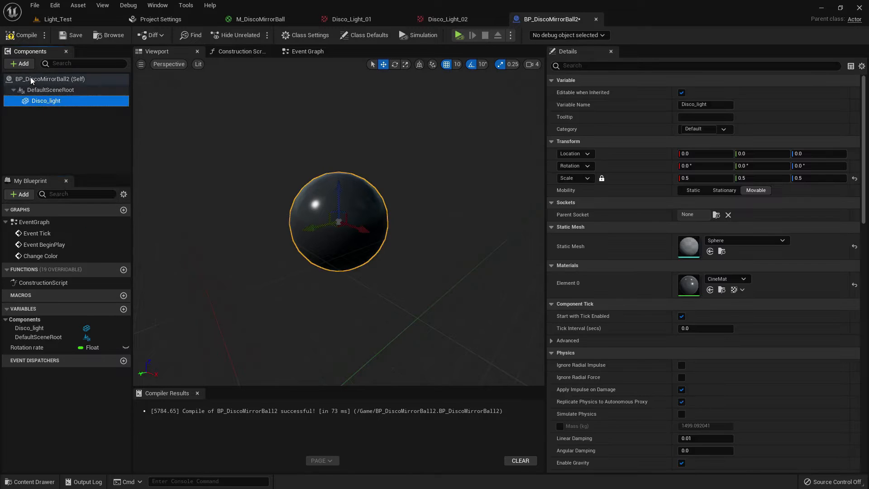
pyautogui.click(19, 63)
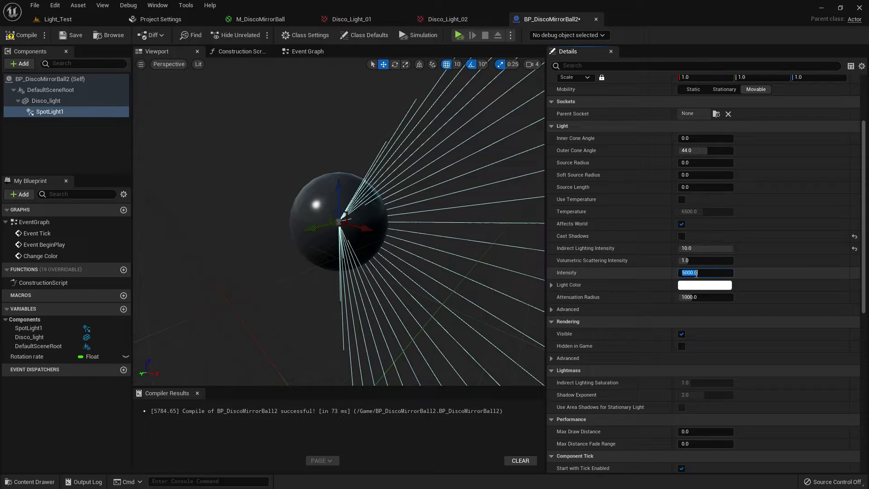
# Set the spot light to intensity 100000, attenuation radius 10000 and a purple colour, then return to the level.
pyautogui.write('100')
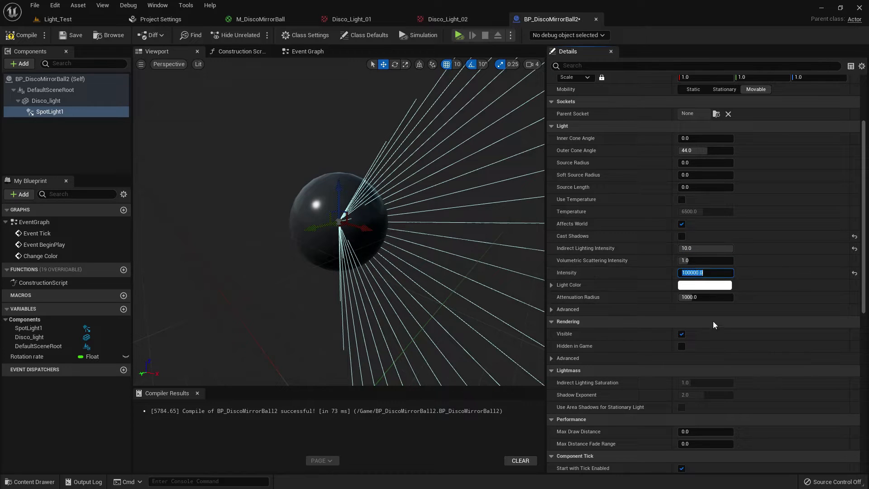
pyautogui.moveTo(705, 297)
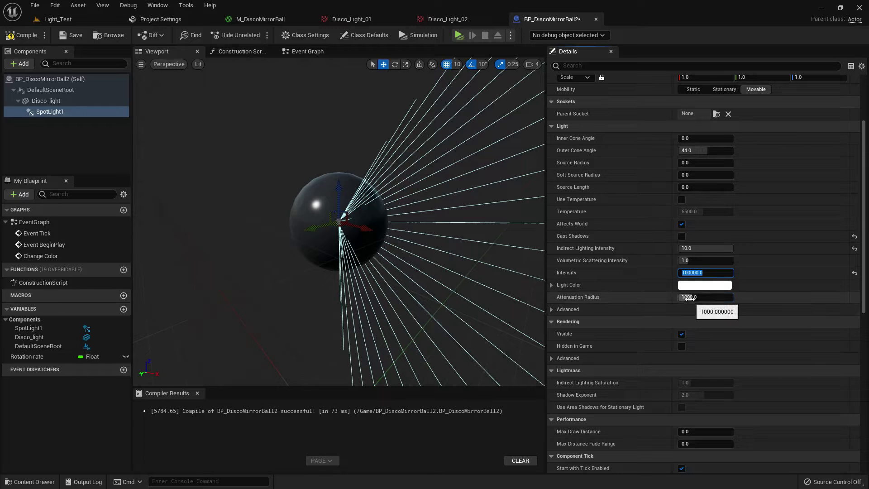
pyautogui.click(705, 297)
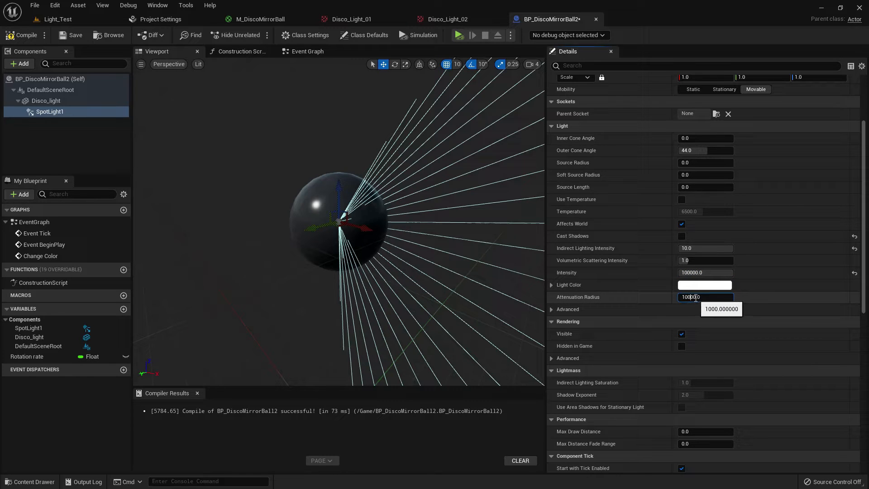
pyautogui.click(705, 284)
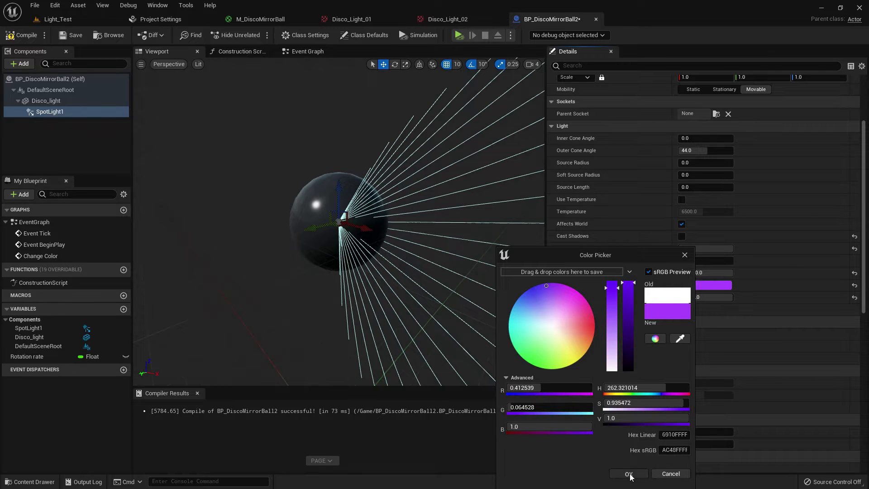
pyautogui.click(628, 474)
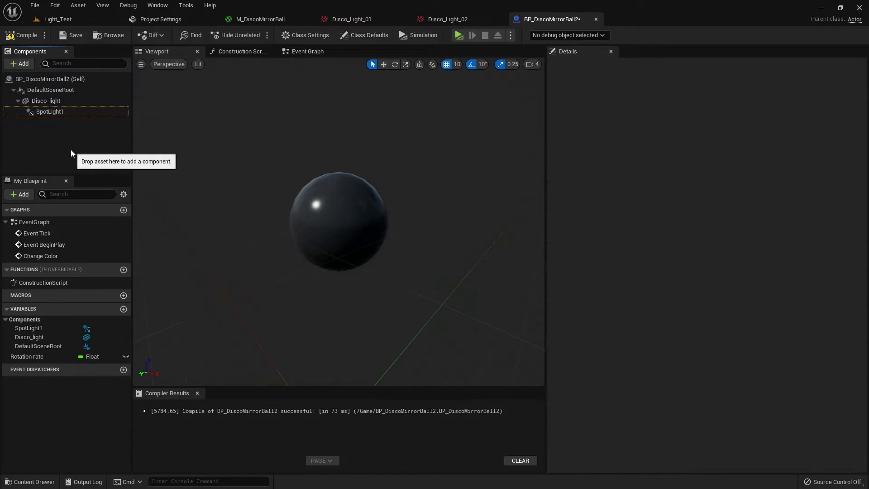
pyautogui.click(49, 112)
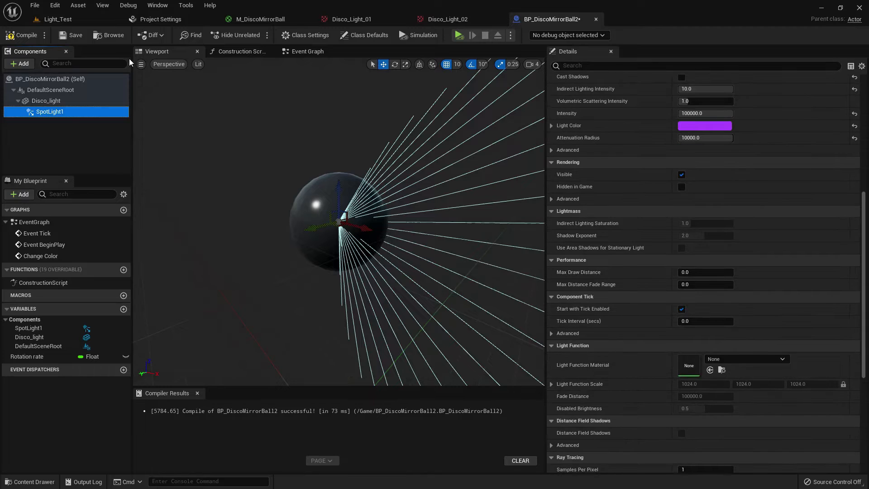
pyautogui.click(56, 19)
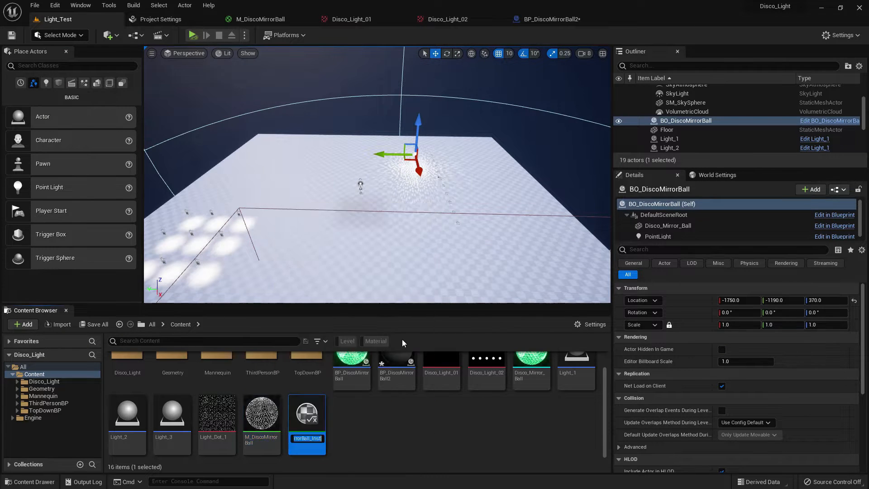
pyautogui.moveTo(307, 416)
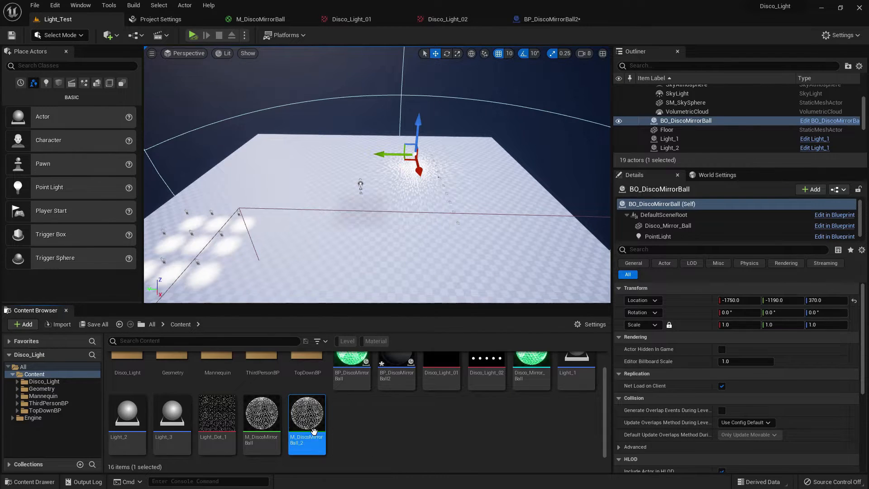
# Open the new M_DiscoMirrorBall_2 material instance for editing.
pyautogui.doubleClick(307, 413)
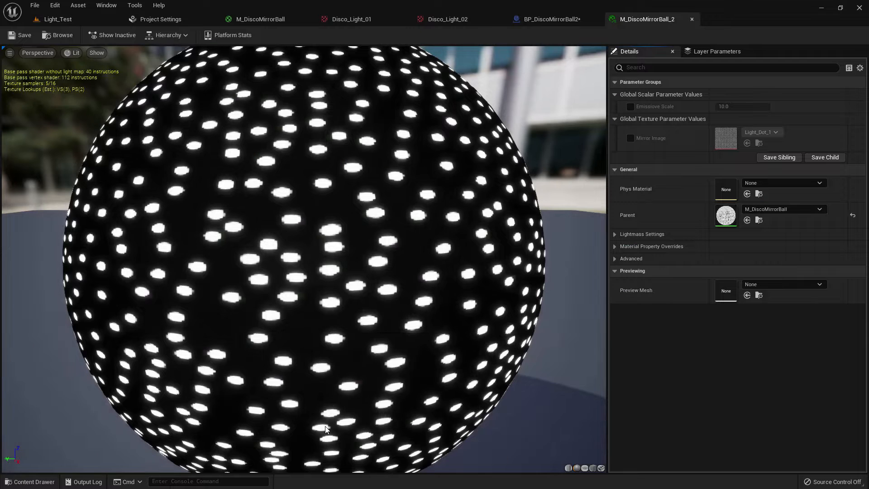
# Override Emissive Scale to 12.0 with Mirror Image enabled, then return to the Light_Test level.
pyautogui.click(631, 138)
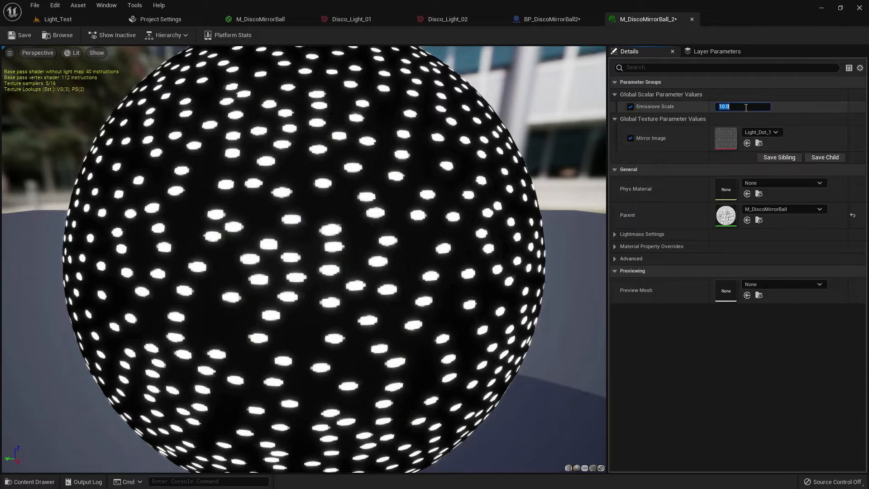
pyautogui.write('12.0')
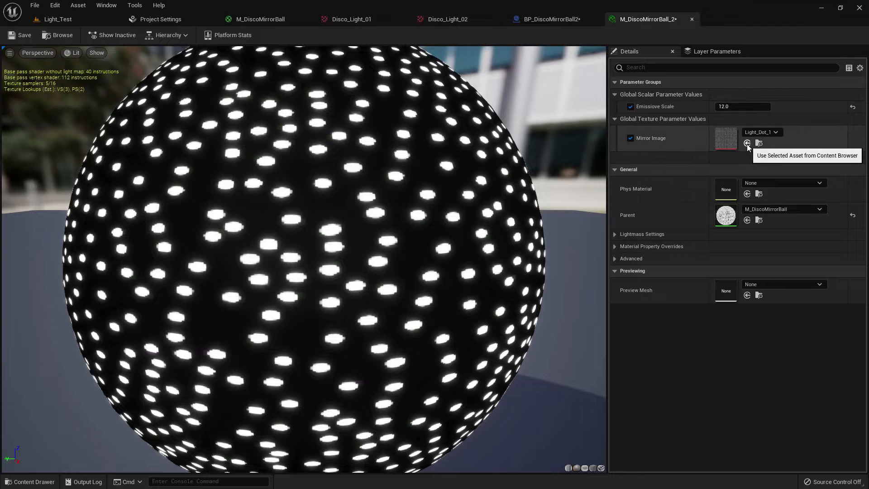
pyautogui.click(56, 19)
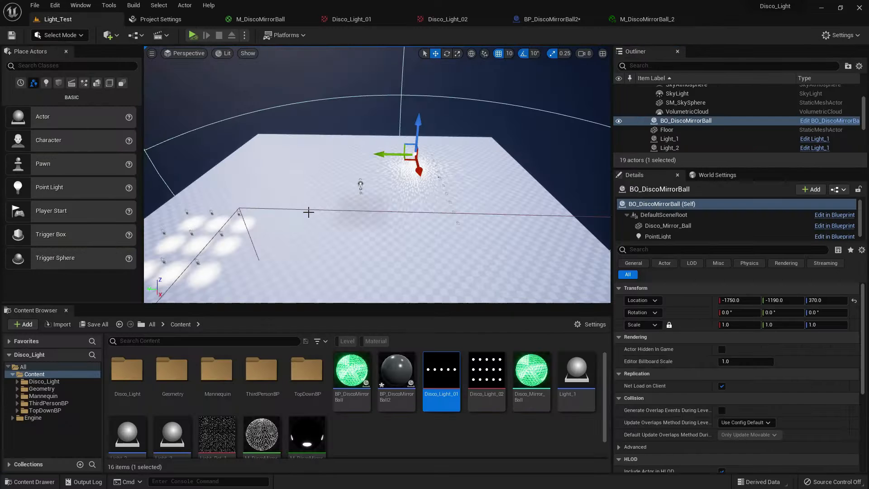
pyautogui.moveTo(307, 424)
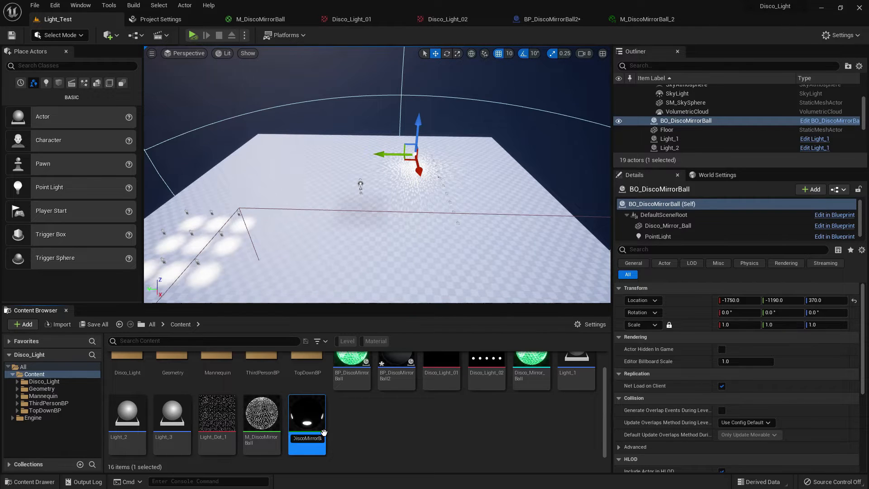
# Name the instance M_DiscoBall_1, give it the Disco_Light_01 mirror image, and save BP_DiscoMirrorBall2.
pyautogui.click(262, 413)
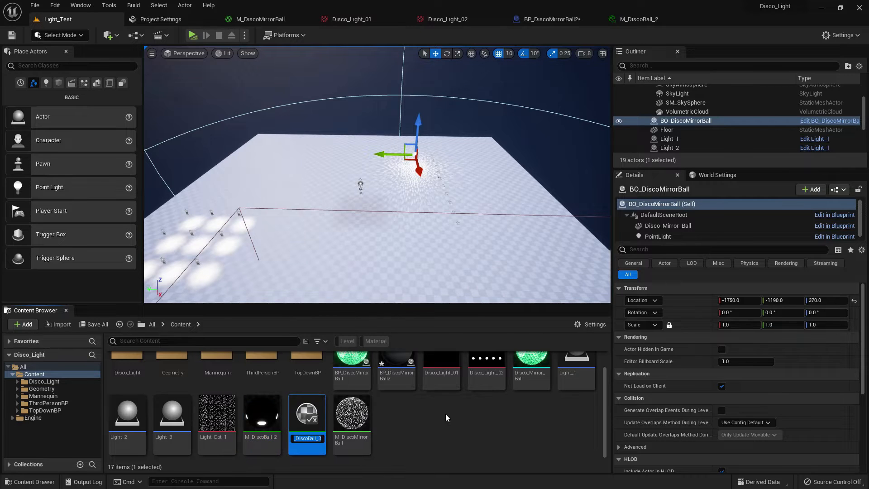
pyautogui.click(261, 412)
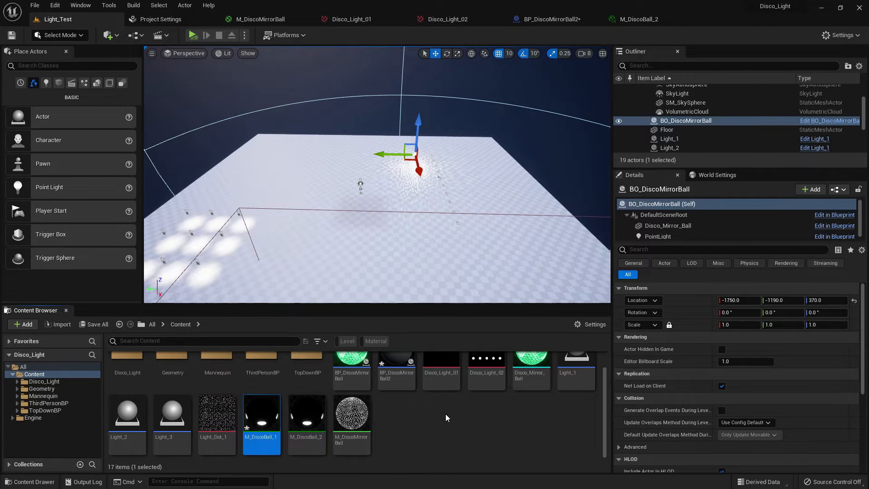
pyautogui.doubleClick(261, 411)
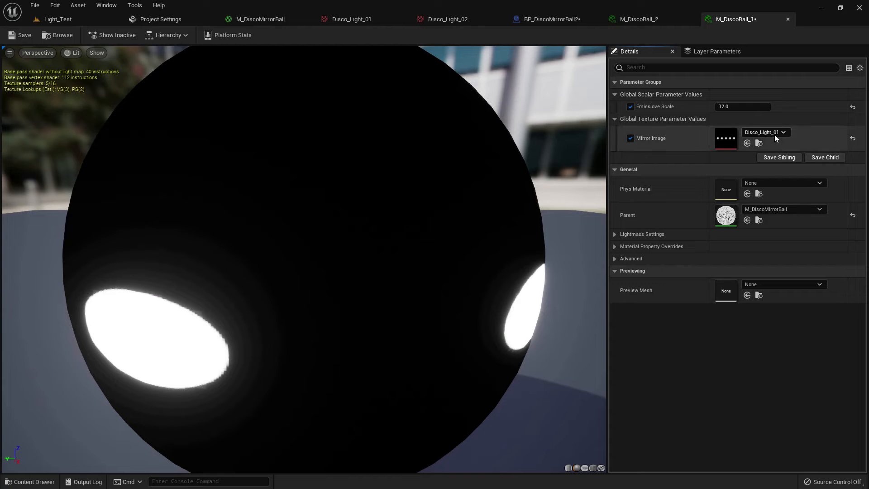
pyautogui.click(765, 132)
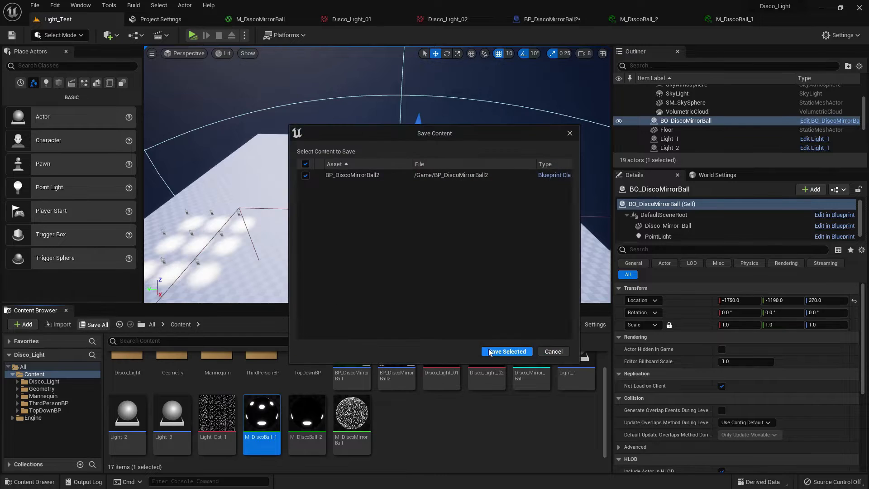
pyautogui.click(505, 351)
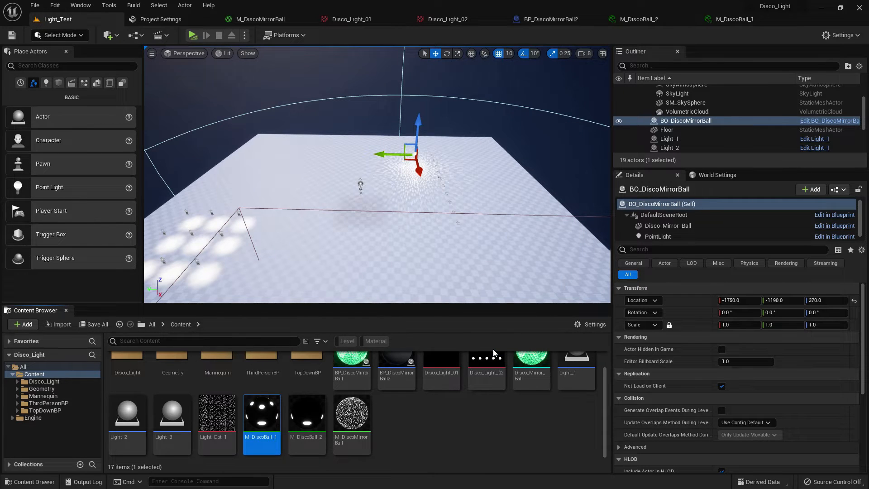
pyautogui.moveTo(554, 32)
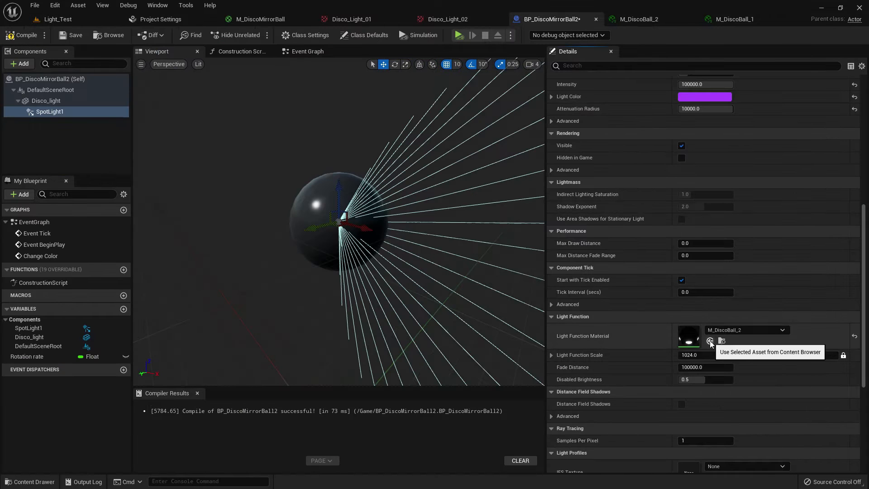
# Wire the Disco_light mesh into Add Local Rotation's Target so the Blueprint compiles cleanly, and save it.
pyautogui.scroll(3)
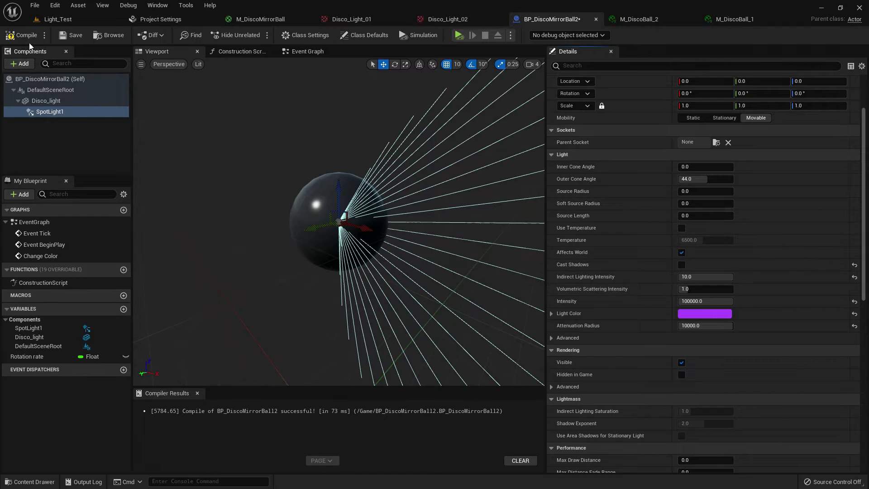
pyautogui.click(22, 35)
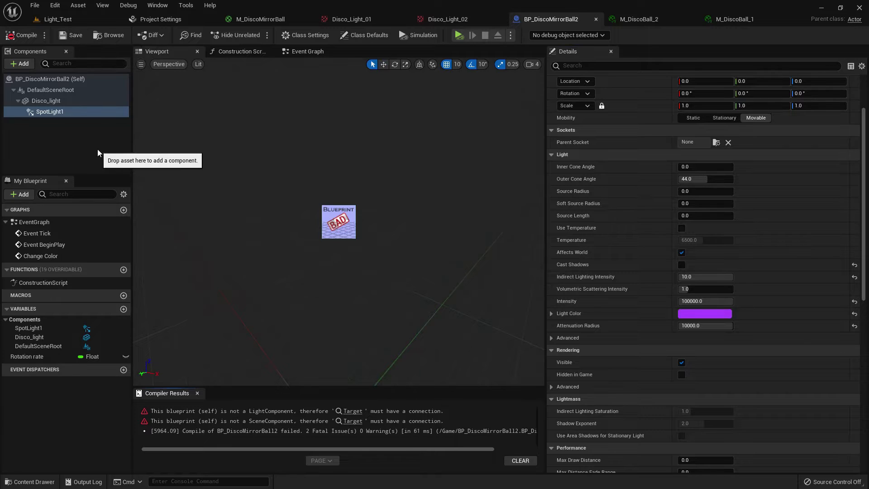
pyautogui.click(306, 51)
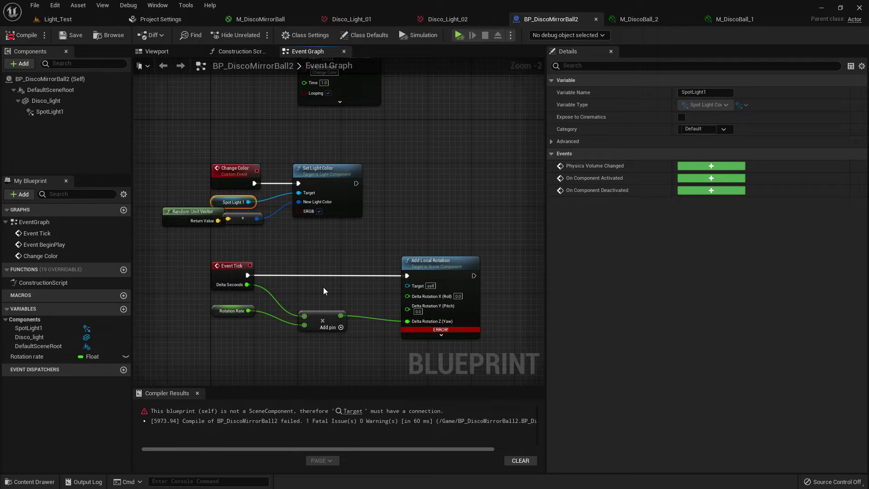
pyautogui.click(46, 101)
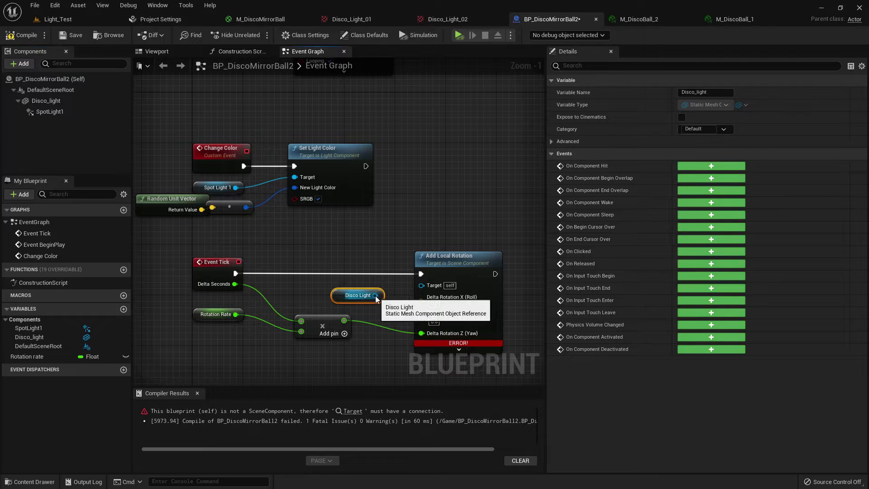
pyautogui.click(23, 35)
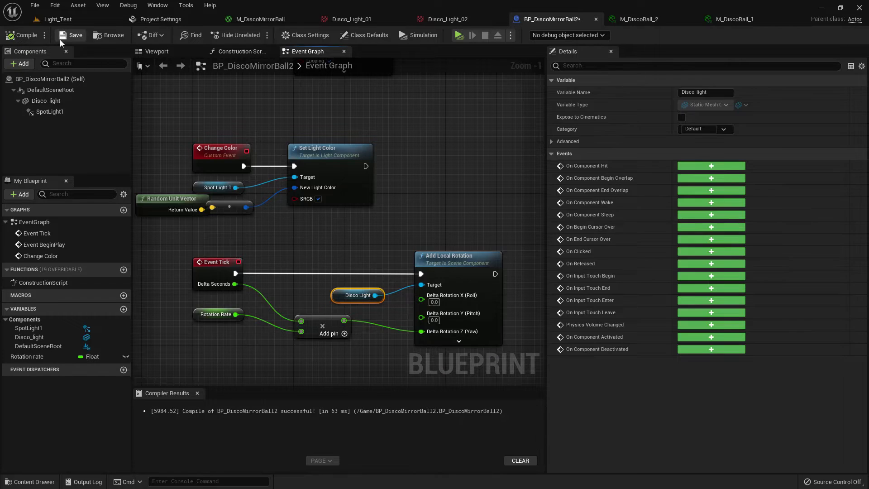
pyautogui.click(49, 111)
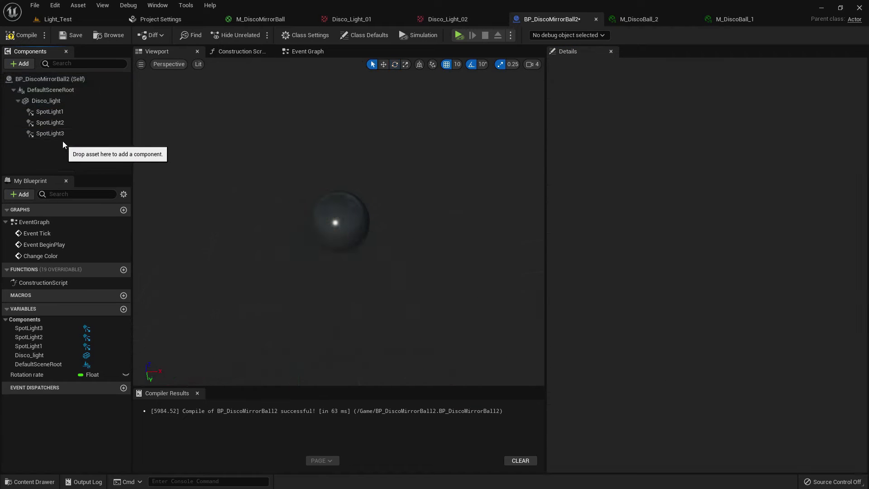
# Duplicate SpotLight1 up to SpotLight5 and rotate each spotlight to a different direction.
pyautogui.click(49, 133)
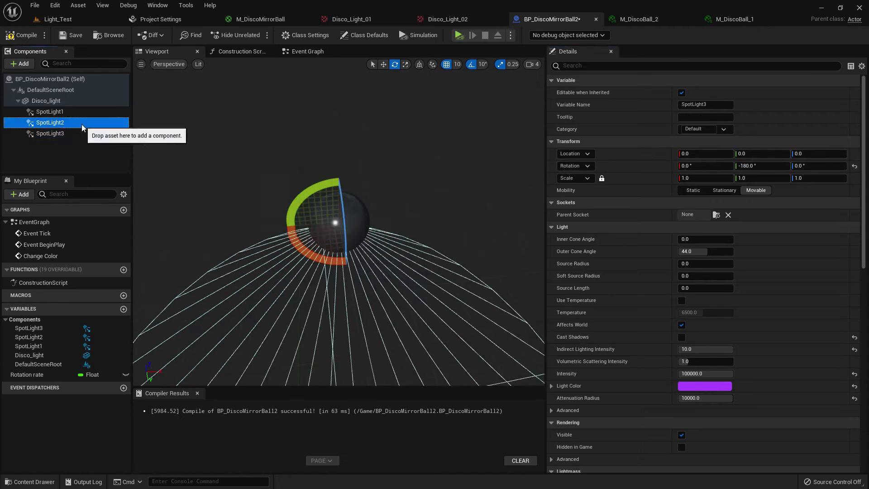
pyautogui.click(19, 63)
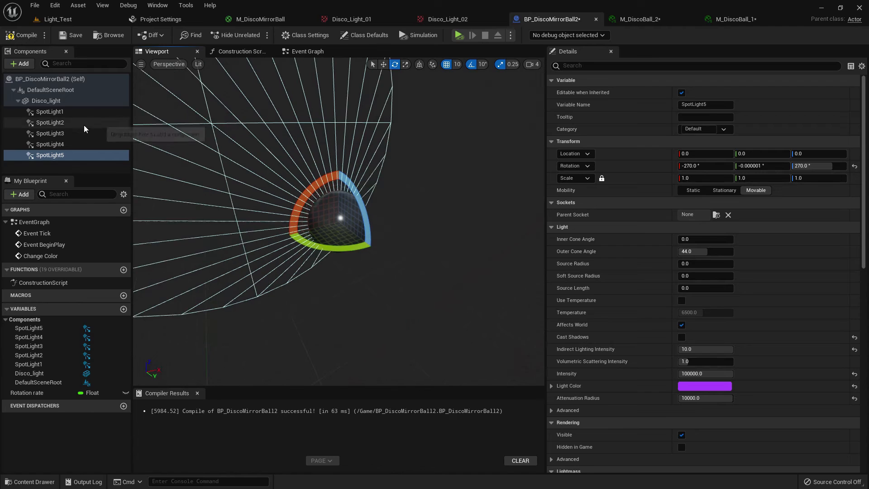
pyautogui.click(49, 121)
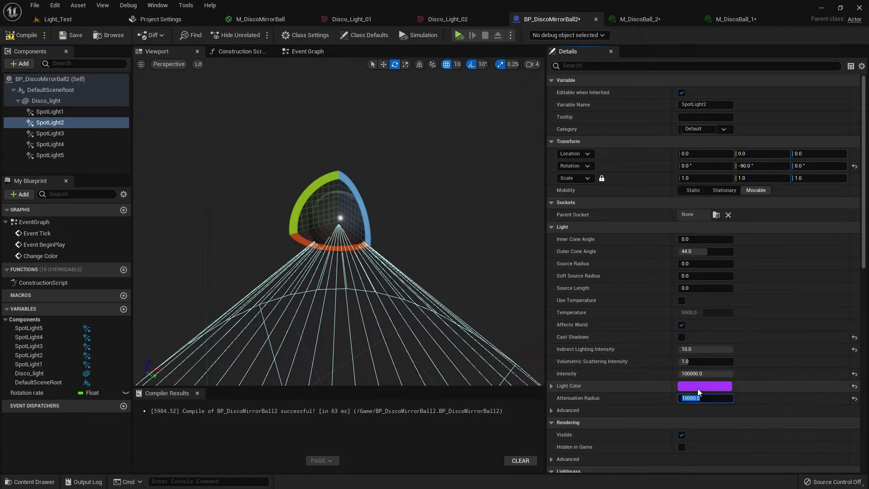
# Give SpotLight2 a pink light colour and SpotLight3 green, then recompile BP_DiscoMirrorBall2.
pyautogui.click(705, 386)
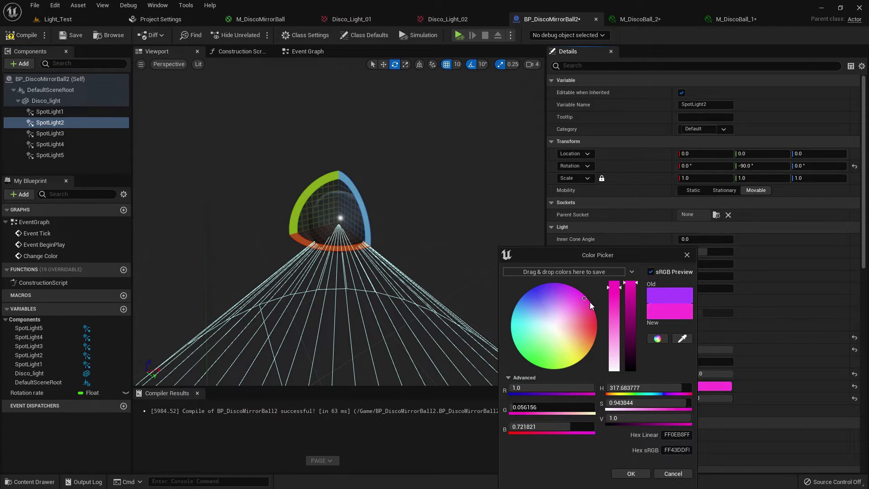
pyautogui.click(630, 474)
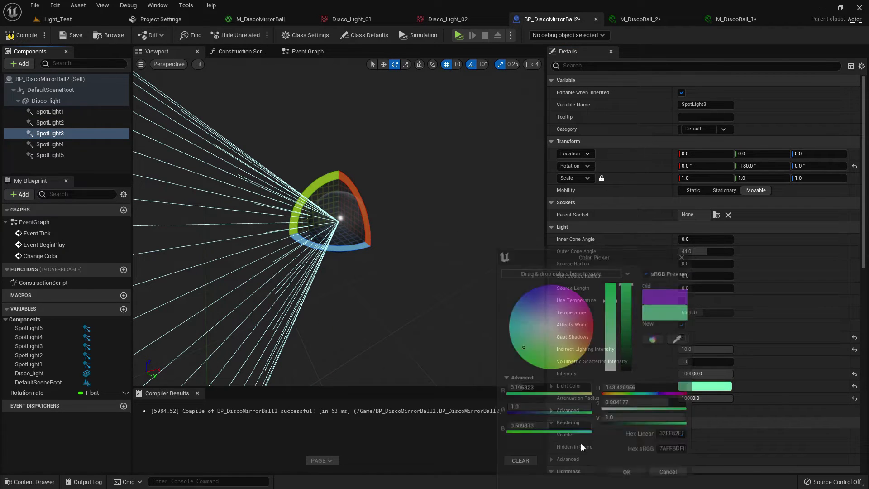
pyautogui.click(626, 472)
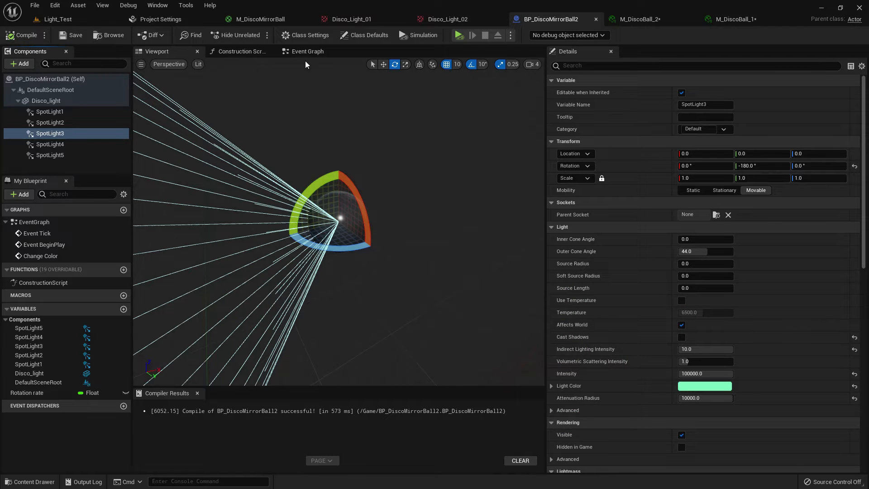
# Wire Spot Light 1-5 references into Set Light Color's Target in the Event Graph and compile.
pyautogui.click(306, 51)
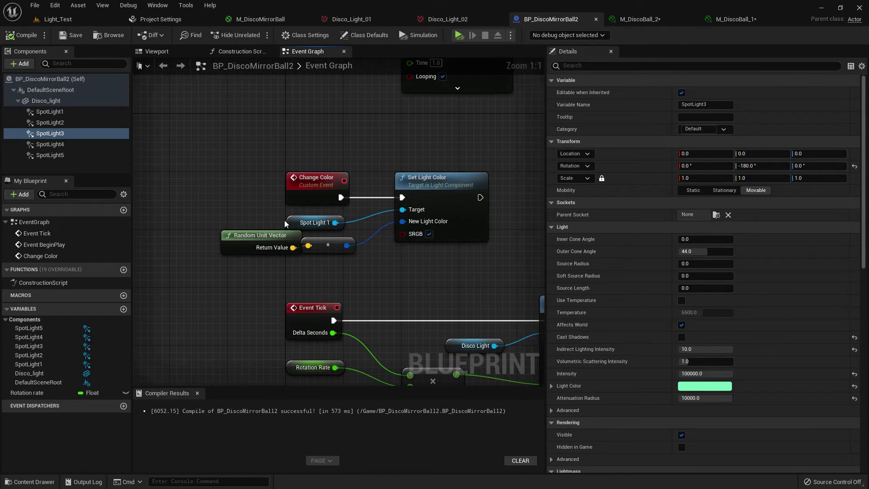
pyautogui.click(50, 123)
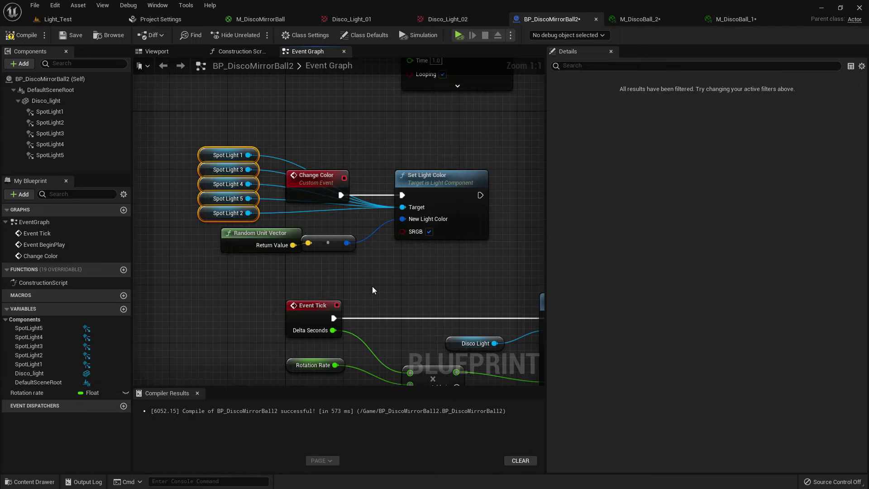
pyautogui.click(25, 35)
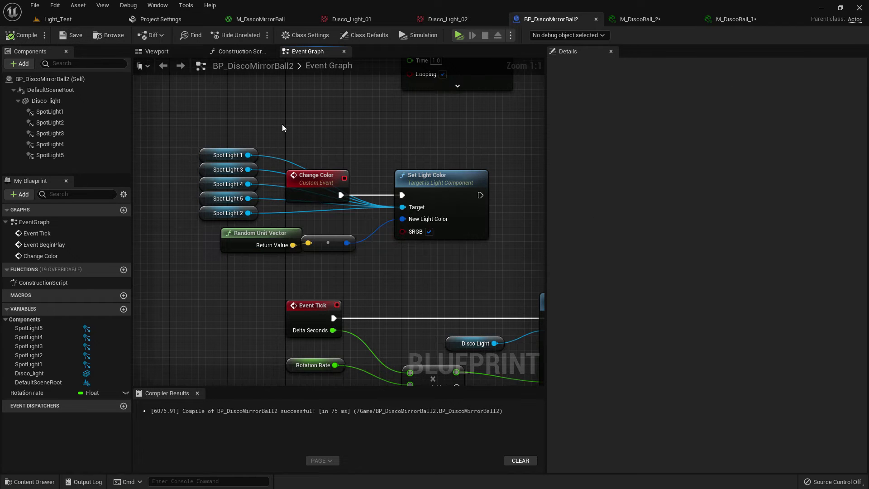
# Save both M_DiscoBall material instances and the Blueprint.
pyautogui.scroll(-3)
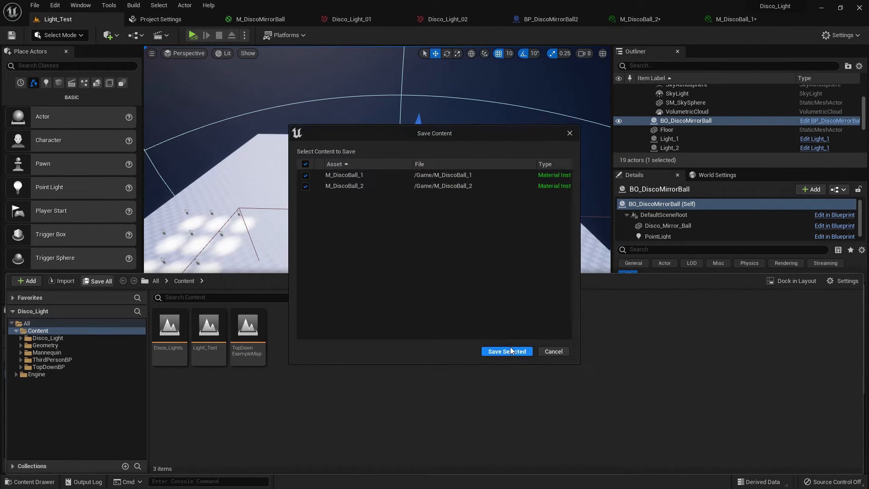
pyautogui.click(506, 351)
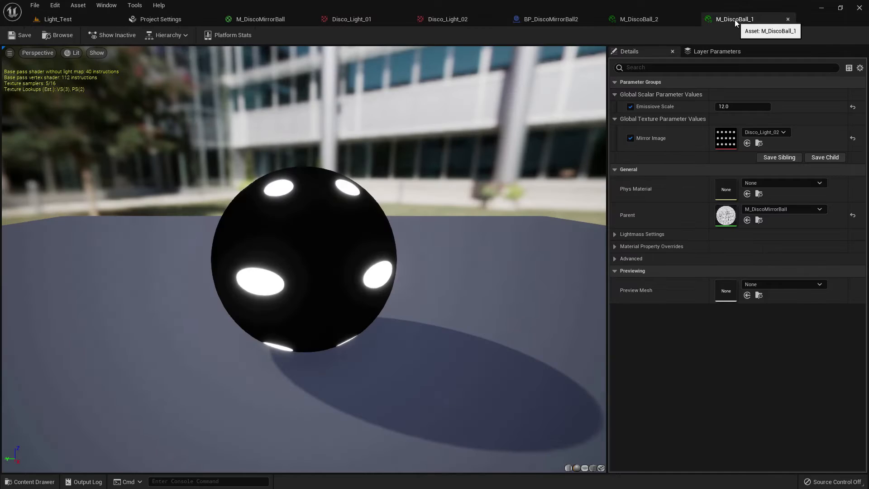
pyautogui.click(546, 19)
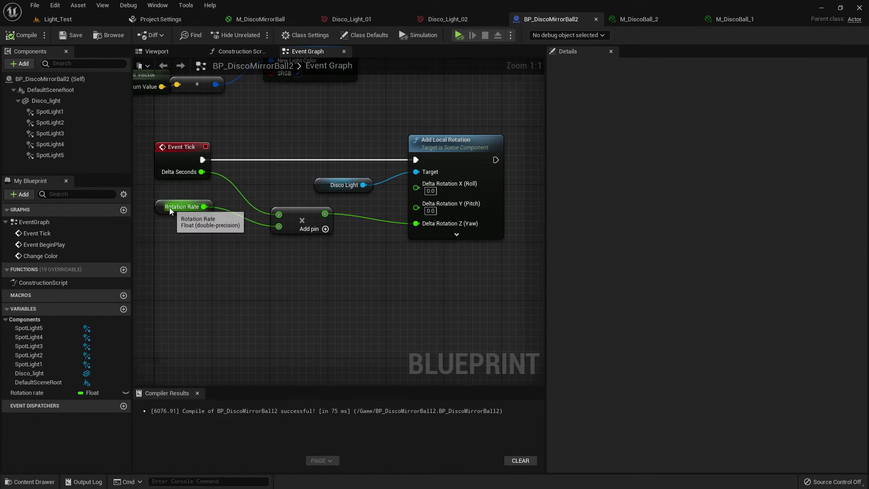
# Set the Rotation Rate variable's default value to 220.0.
pyautogui.click(182, 206)
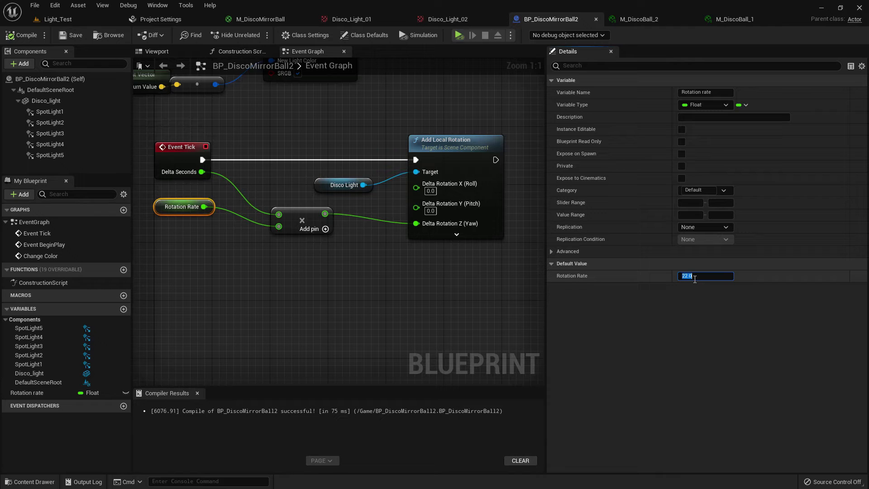
pyautogui.write('220.0')
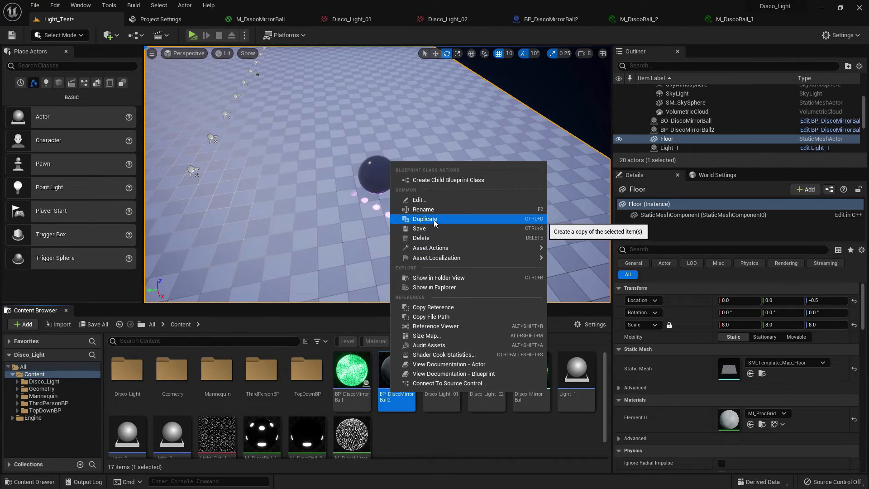
# Duplicate the Blueprint as BP_DiscoMirrorBall3 and assign M_DiscoBall_1 as all five spotlights' light function.
pyautogui.click(425, 219)
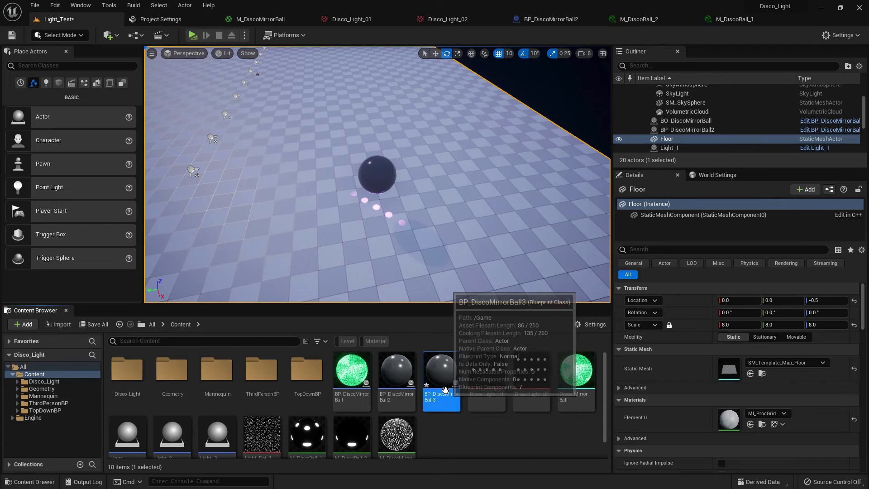
pyautogui.doubleClick(440, 371)
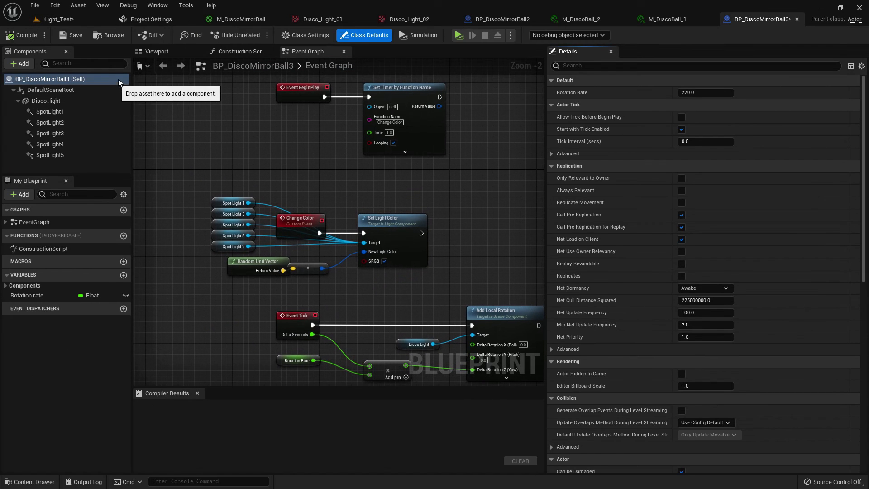
pyautogui.click(157, 51)
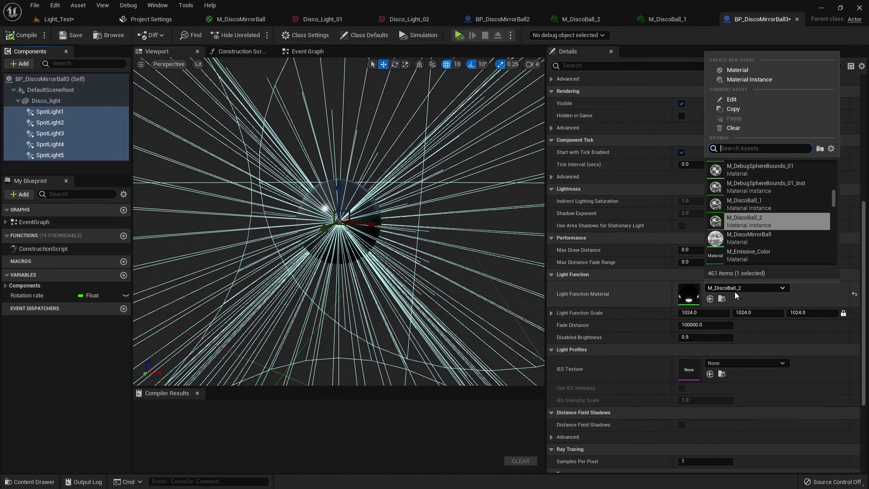
pyautogui.click(745, 200)
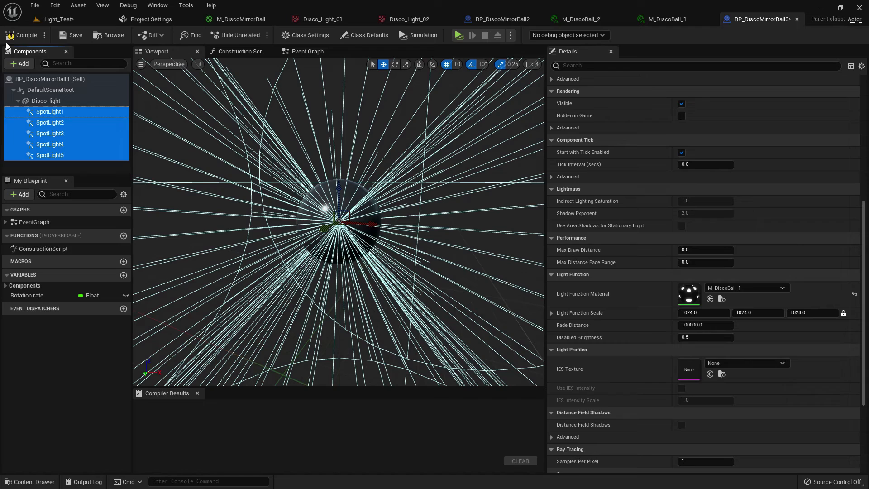